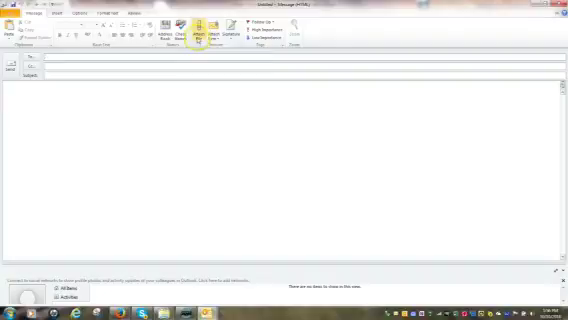
Open the Attach File dialog for the new message.
{"action": "left_click", "coordinate": [203, 32]}
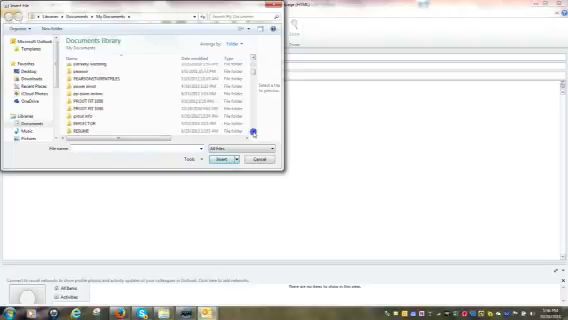
{"action": "scroll", "scroll_direction": "down", "scroll_amount": 3}
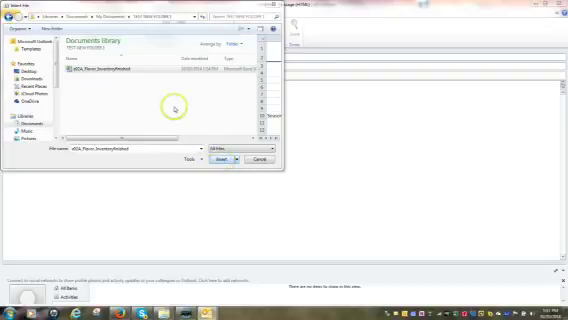
Insert the flavor inventory spreadsheet from TEST NEW FOLDER 1 as an attachment.
{"action": "left_click", "coordinate": [110, 73]}
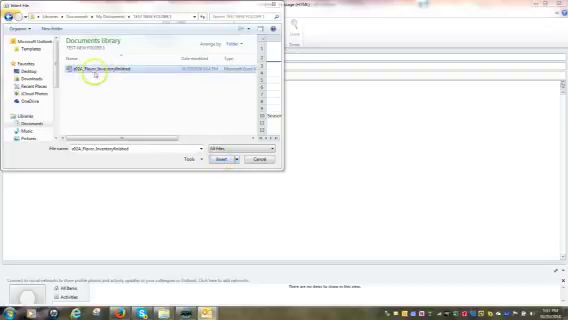
{"action": "left_click", "coordinate": [110, 73]}
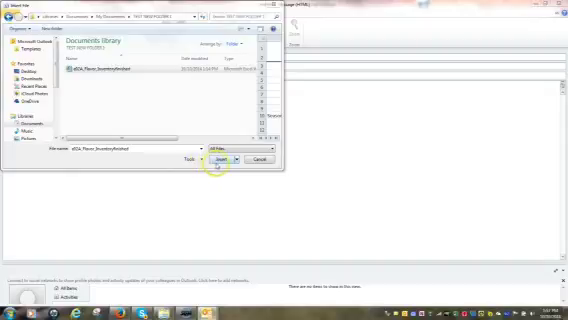
{"action": "left_click", "coordinate": [222, 161]}
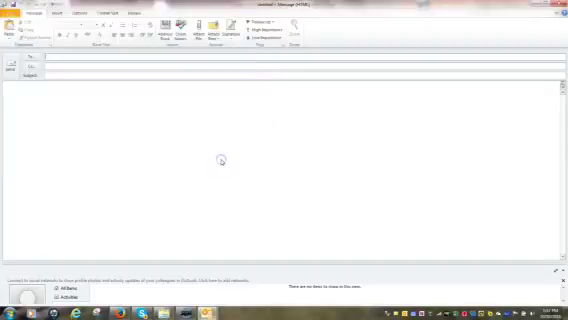